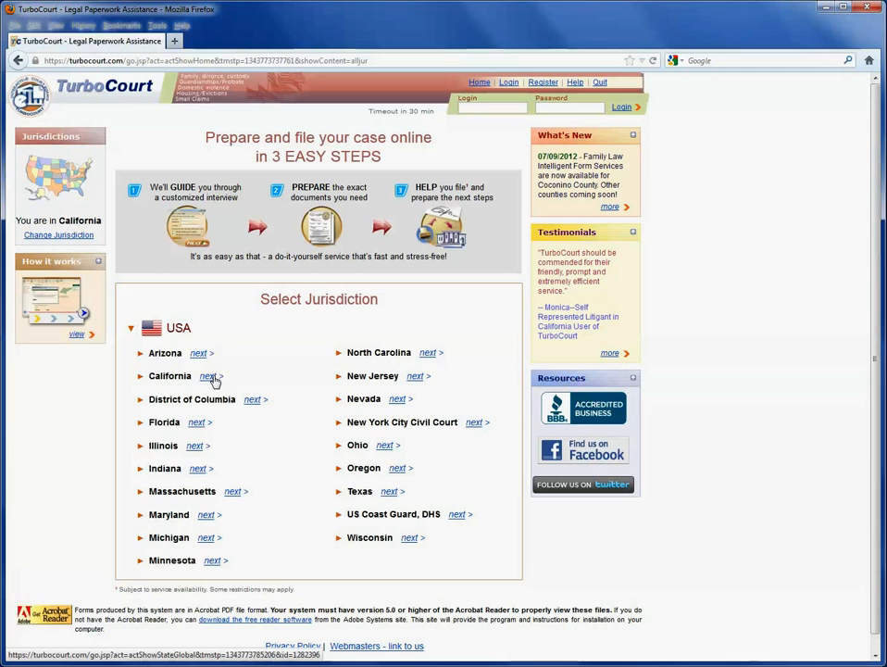
- Choose California as the jurisdiction to list its case types
{"action": "left_click", "coordinate": [207, 376]}
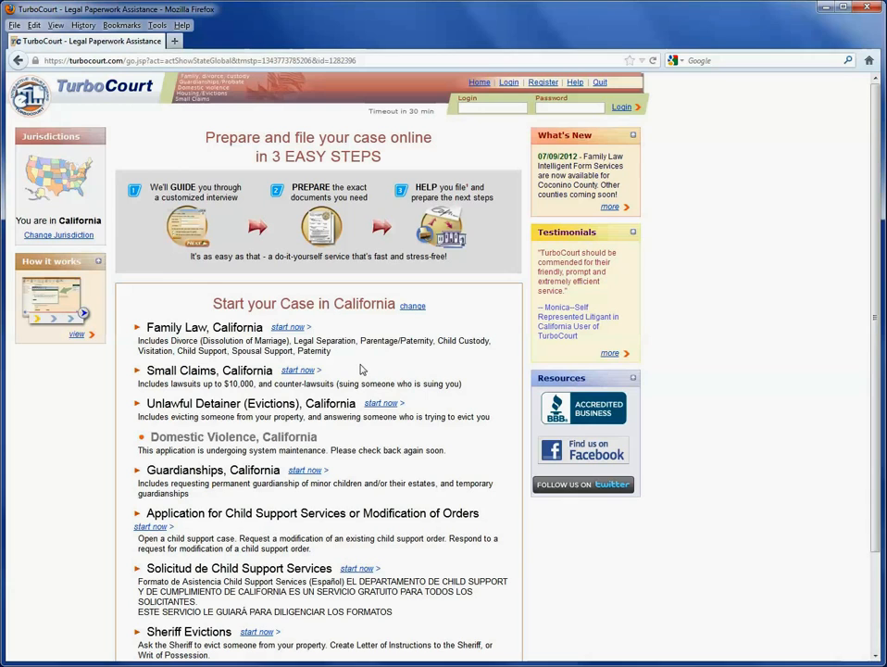
{"action": "mouse_move", "coordinate": [667, 152]}
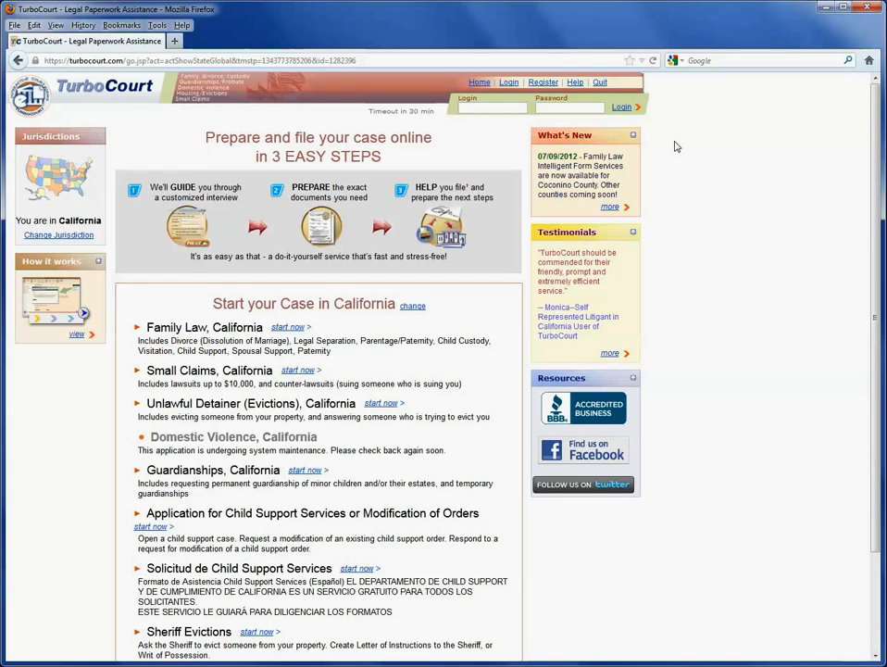
{"action": "mouse_move", "coordinate": [671, 144]}
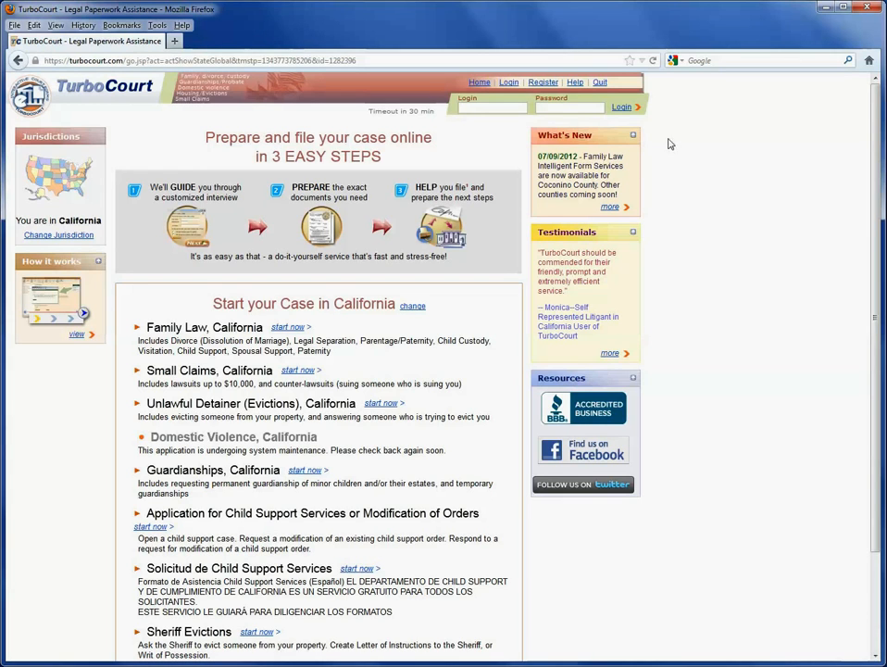
{"action": "left_click", "coordinate": [542, 81]}
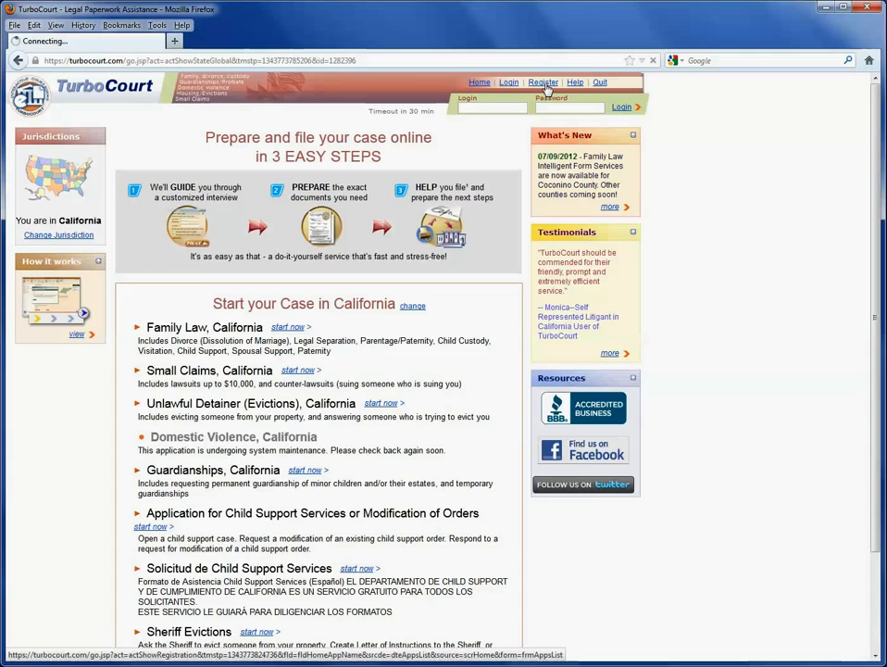
{"action": "left_click", "coordinate": [544, 82]}
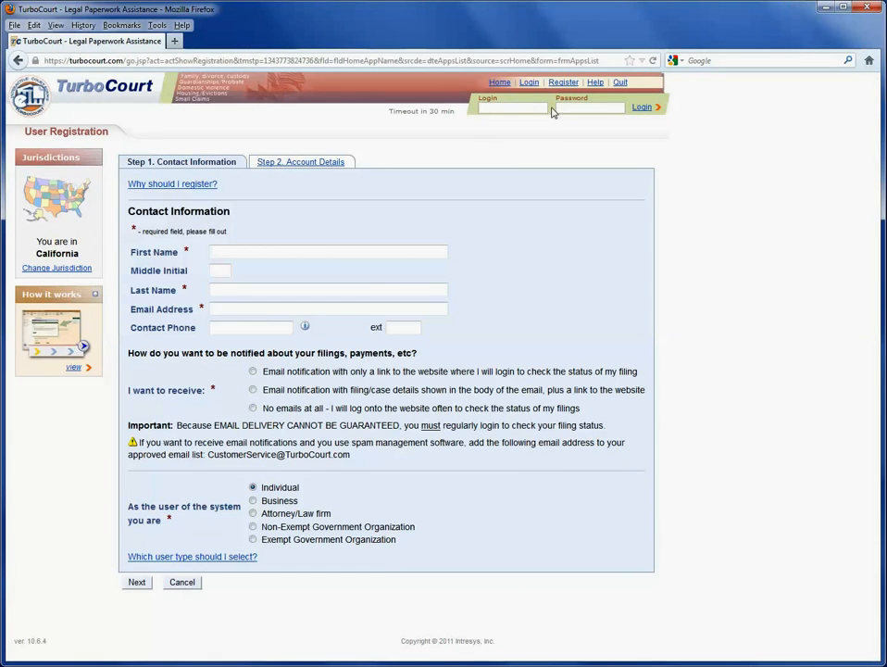
{"action": "left_click", "coordinate": [328, 252]}
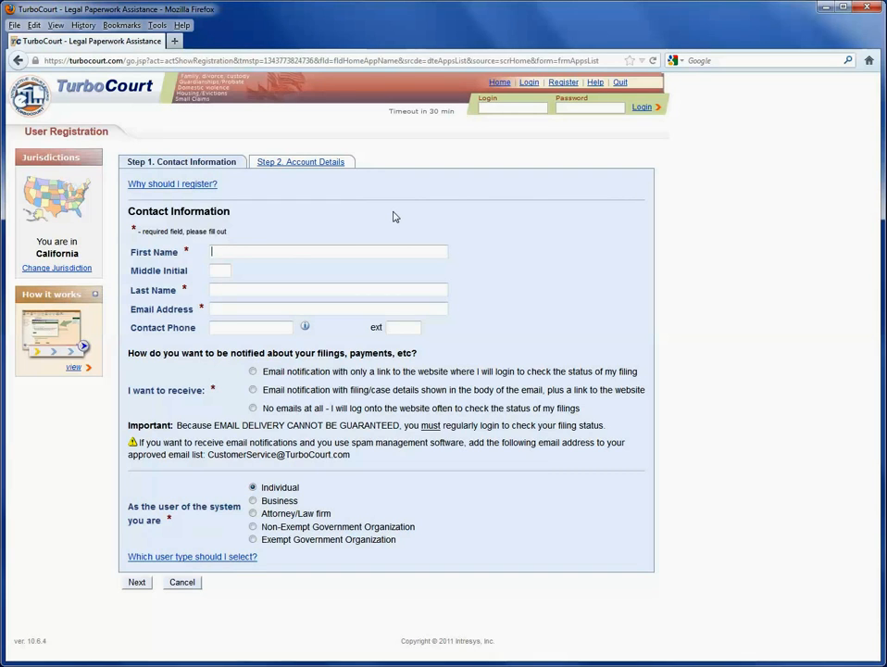
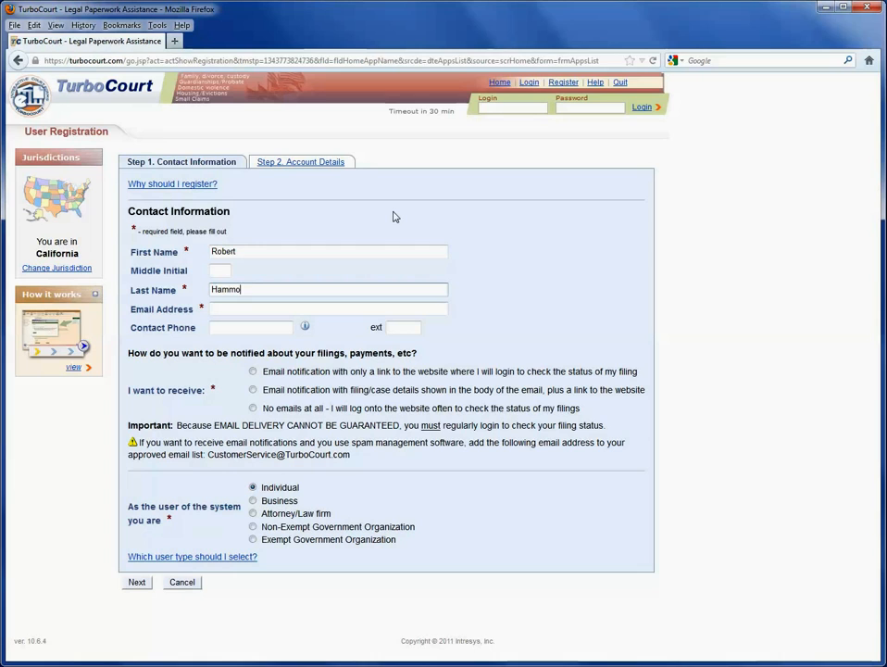
{"action": "type", "text": "rhammond@"}
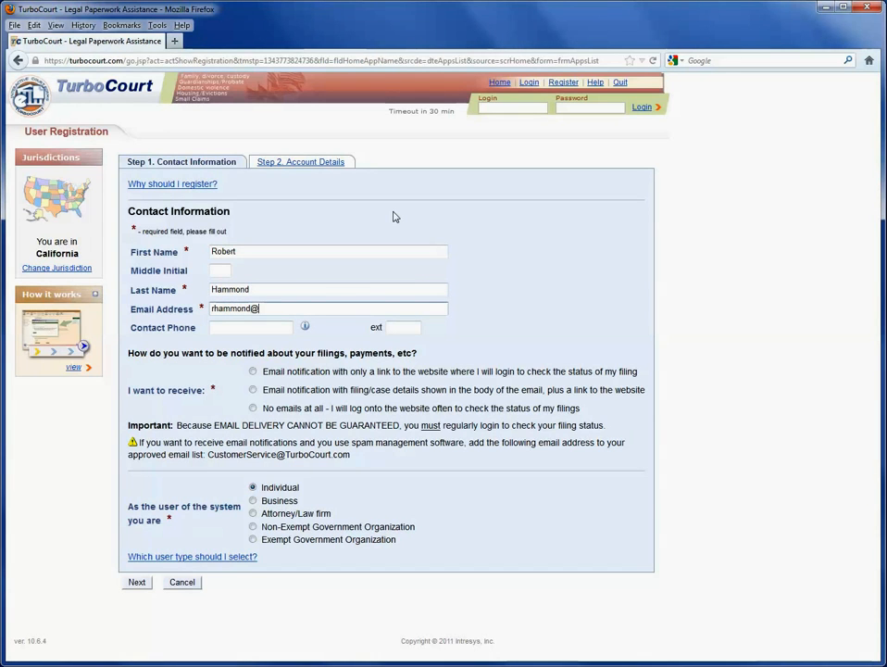
{"action": "type", "text": "test.com"}
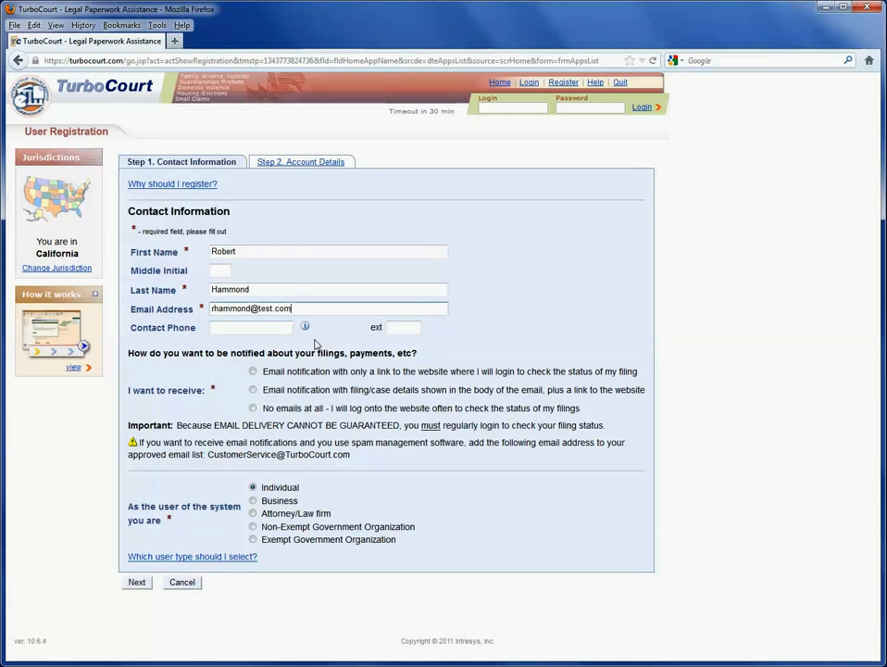
{"action": "mouse_move", "coordinate": [453, 338]}
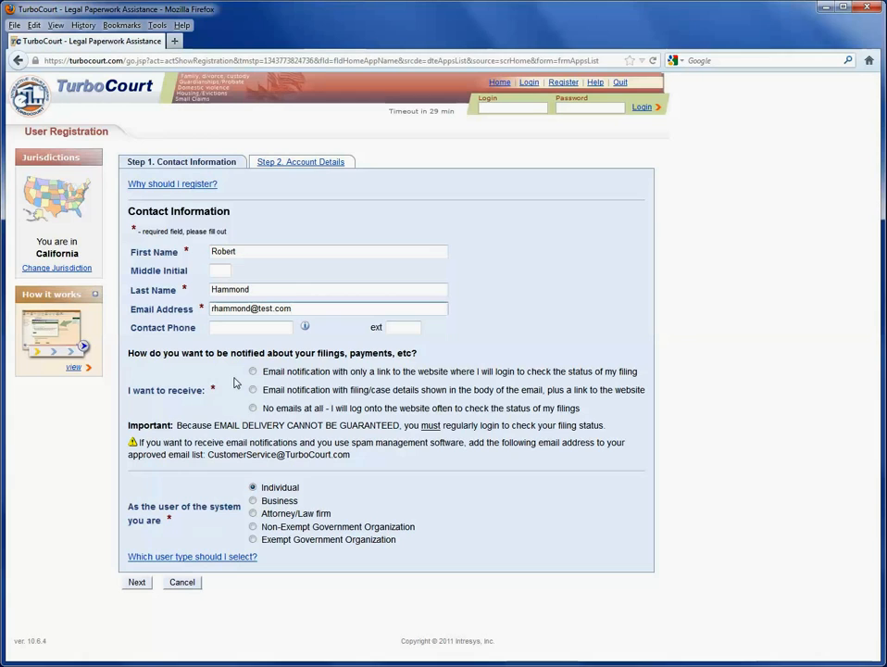
- Select email notifications containing only a link to the website
{"action": "left_click", "coordinate": [330, 308]}
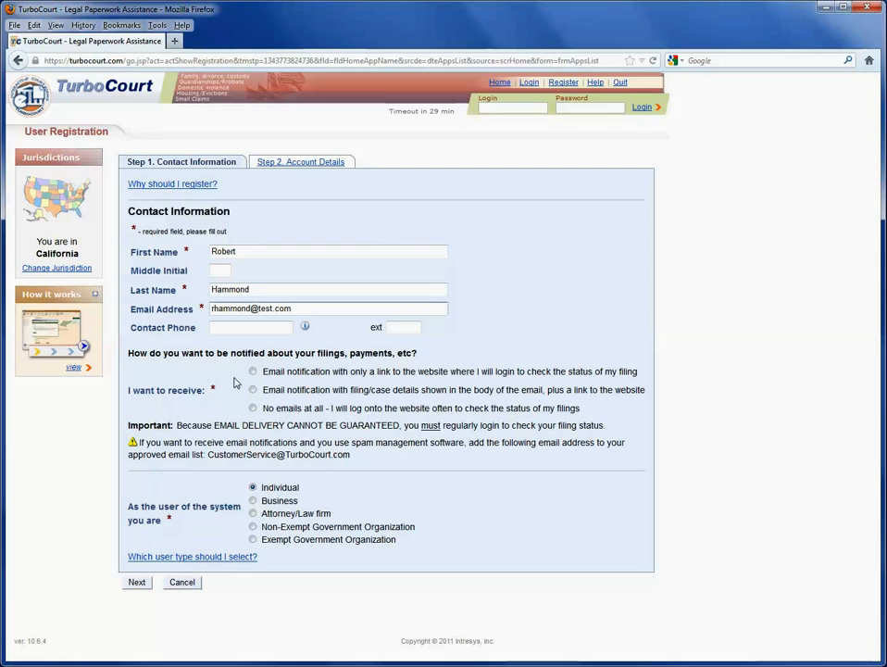
{"action": "mouse_move", "coordinate": [263, 387]}
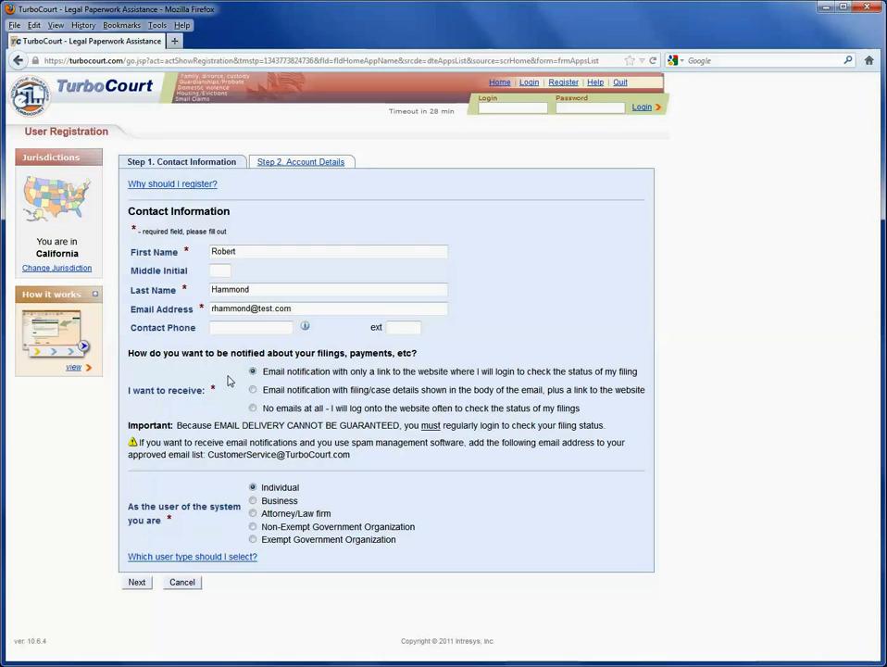
{"action": "mouse_move", "coordinate": [245, 393]}
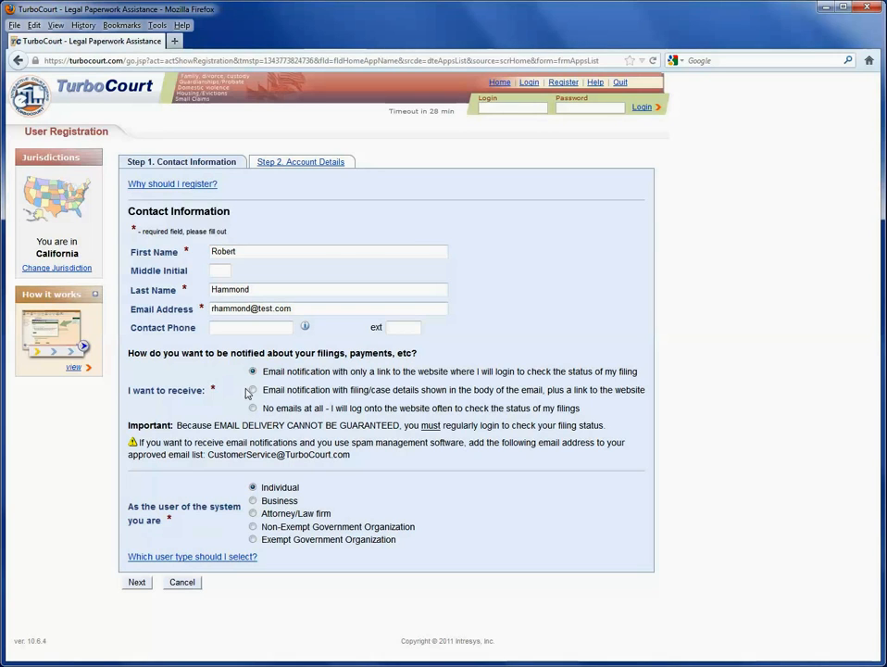
- Try notifications with filing details, then settle on receiving no emails at all
{"action": "left_click", "coordinate": [252, 389]}
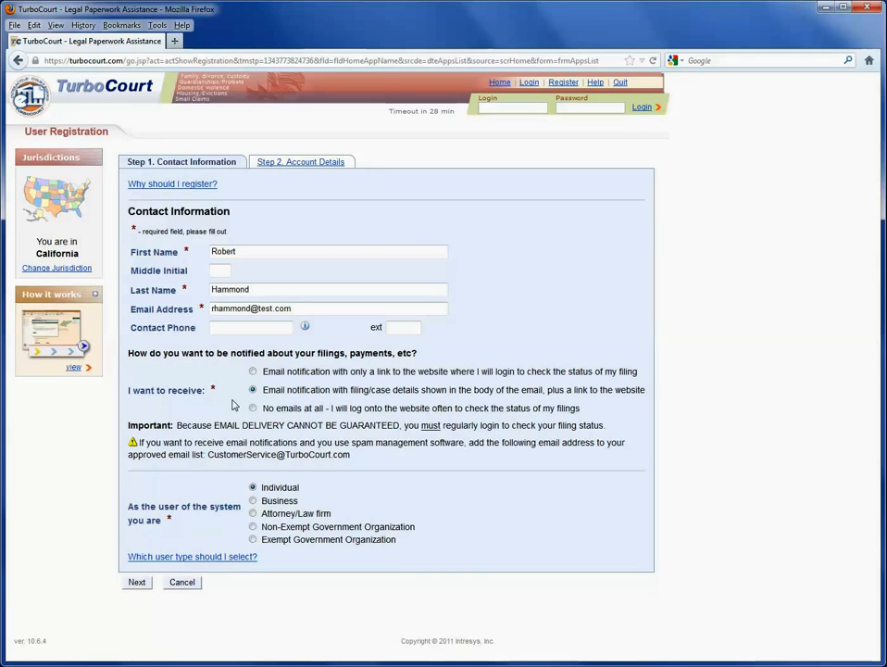
{"action": "mouse_move", "coordinate": [252, 413]}
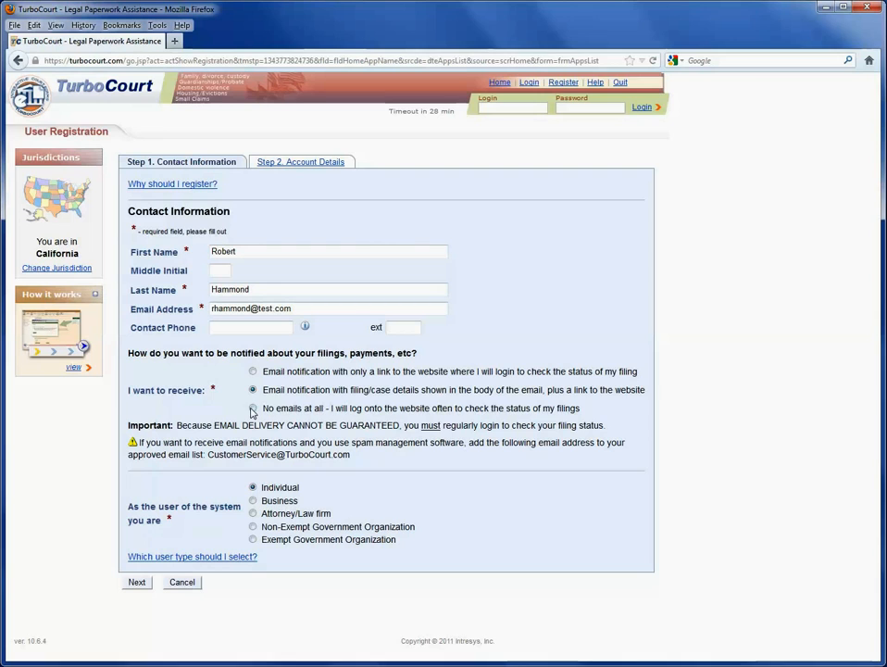
{"action": "left_click", "coordinate": [251, 409]}
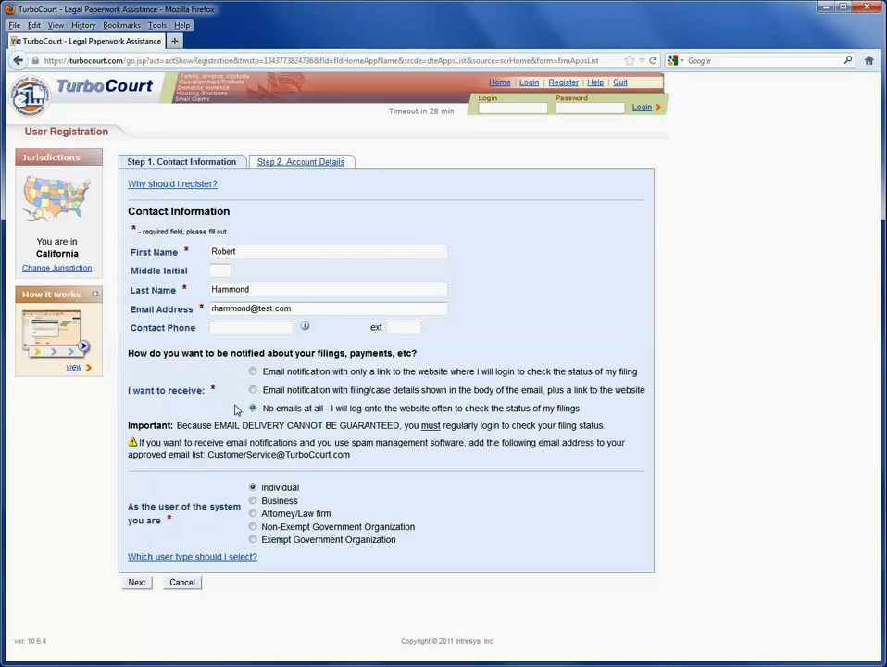
{"action": "mouse_move", "coordinate": [222, 411]}
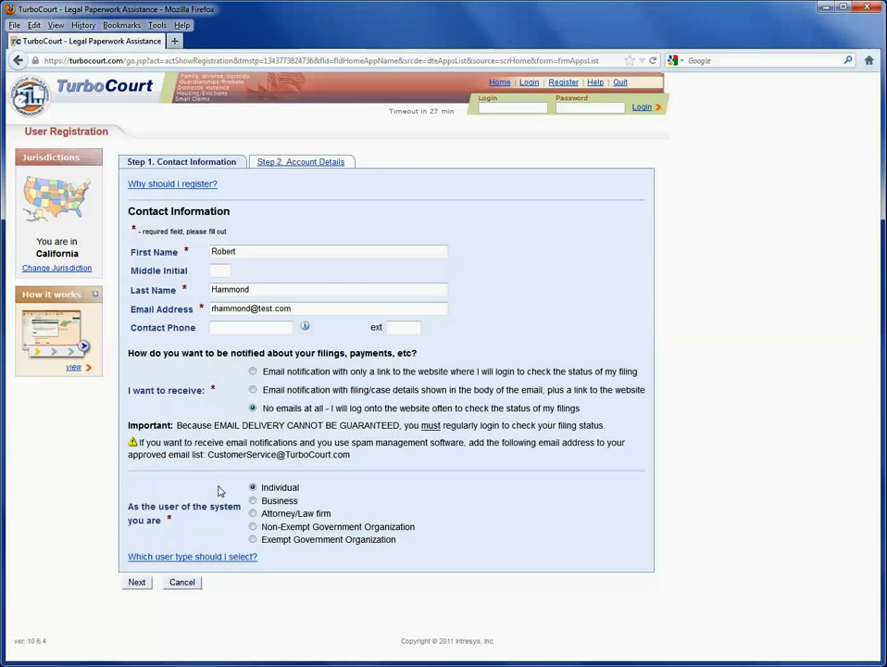
{"action": "mouse_move", "coordinate": [229, 533]}
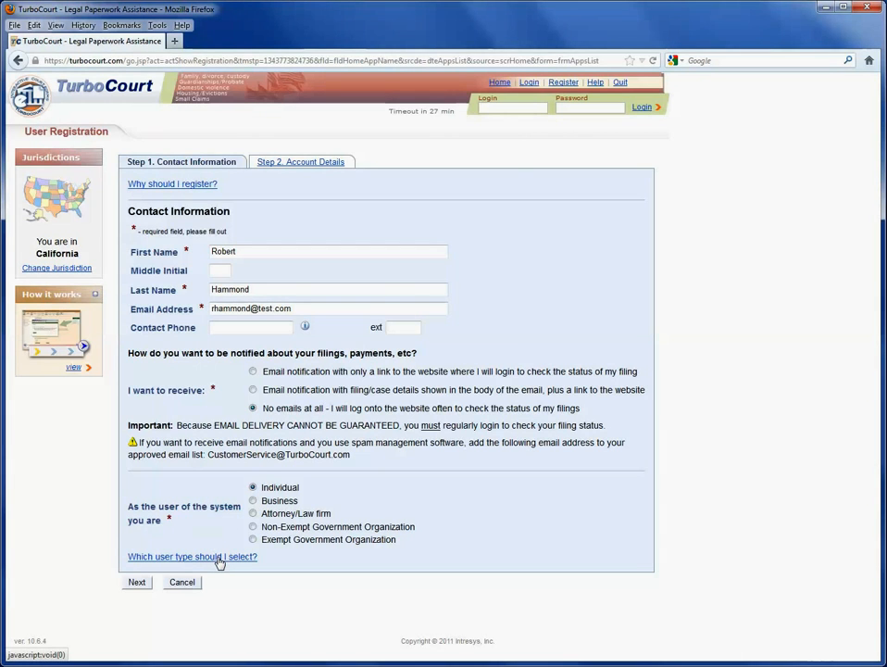
- Read through the User Type Descriptions popup and close it, keeping Individual as user type
{"action": "left_click", "coordinate": [193, 556]}
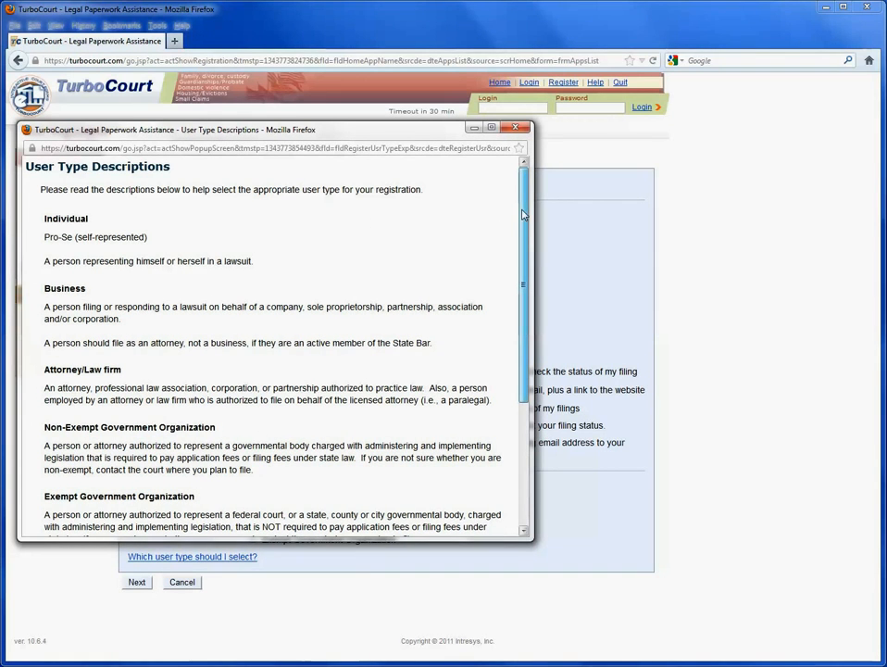
{"action": "scroll", "scroll_direction": "down", "scroll_amount": 3}
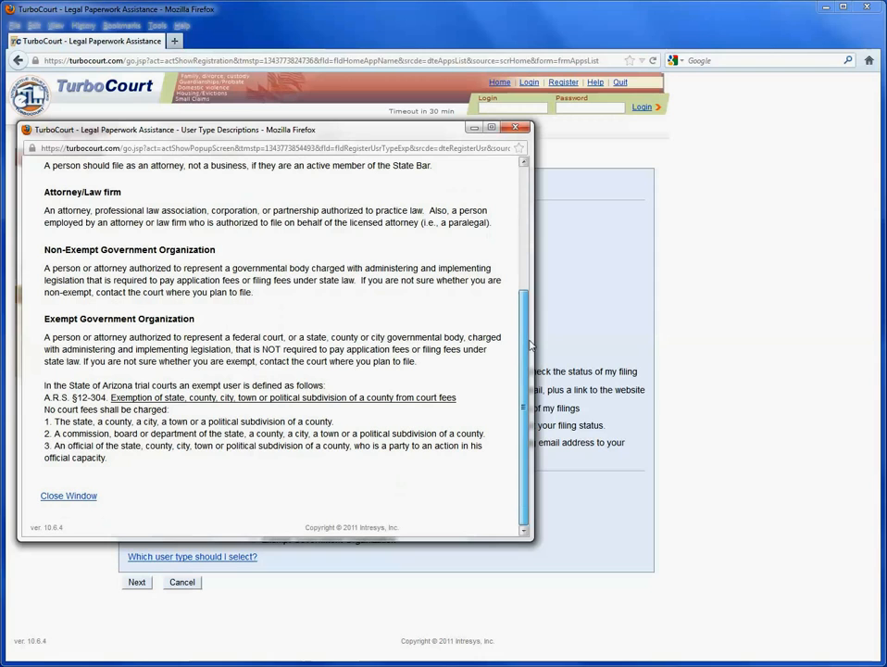
{"action": "mouse_move", "coordinate": [69, 496]}
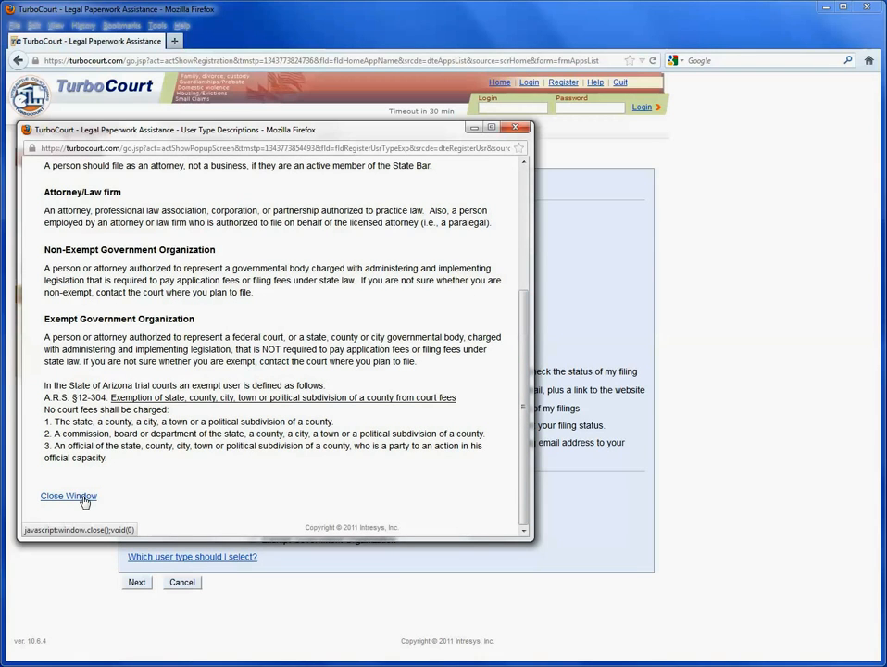
{"action": "left_click", "coordinate": [67, 496]}
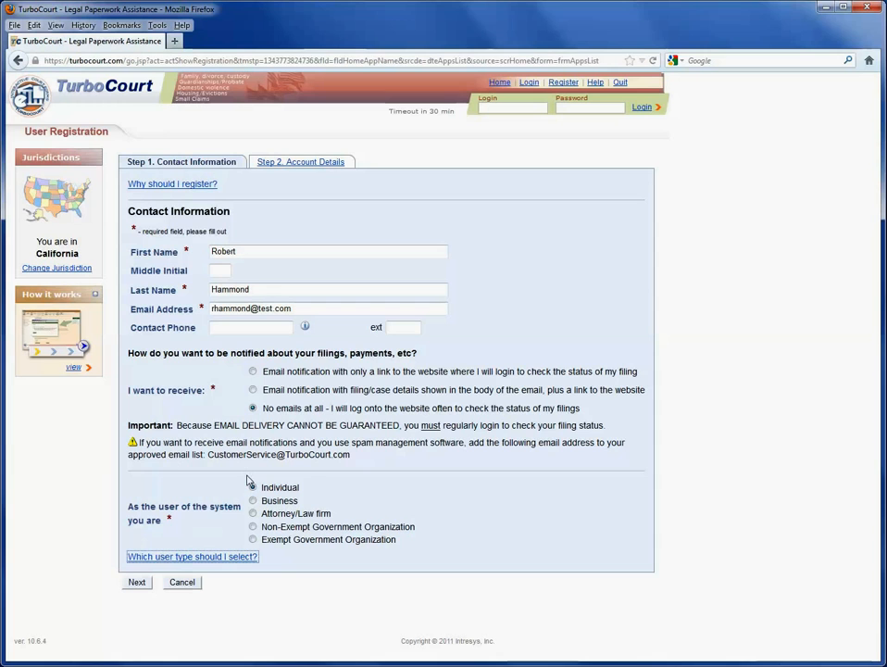
- Submit the contact information and keep Mother's maiden name as the security question
{"action": "left_click", "coordinate": [137, 581]}
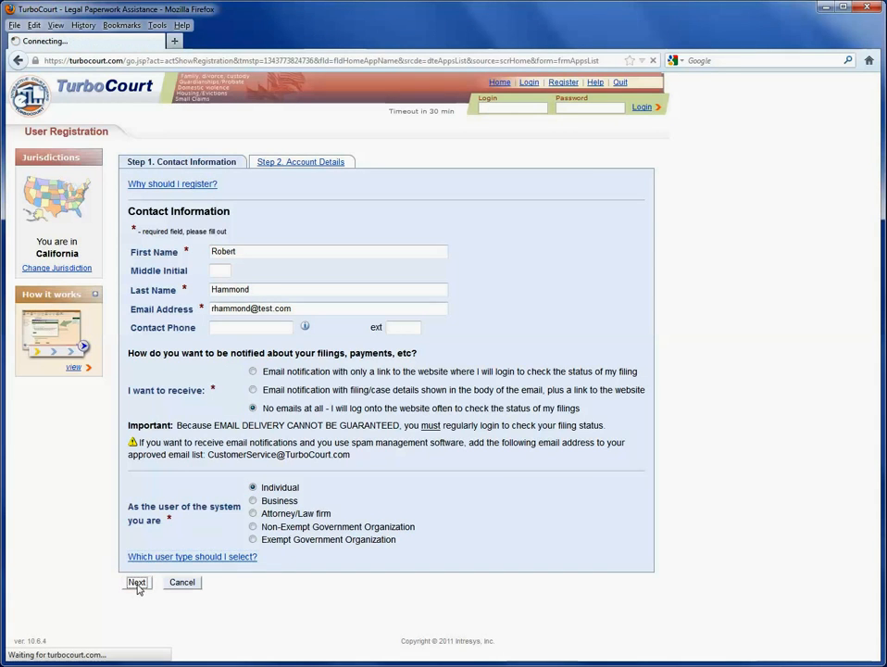
{"action": "left_click", "coordinate": [137, 582]}
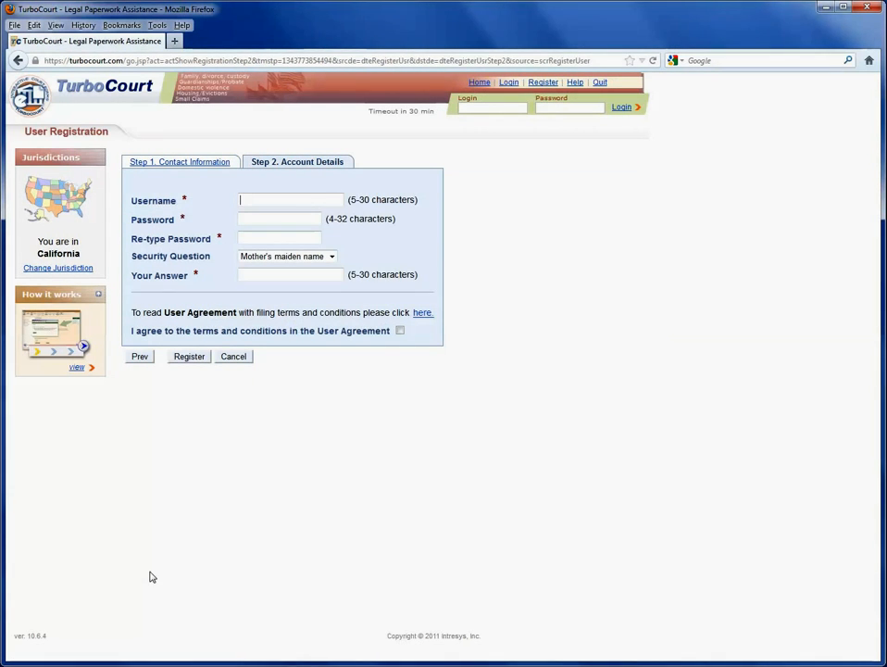
{"action": "mouse_move", "coordinate": [213, 551]}
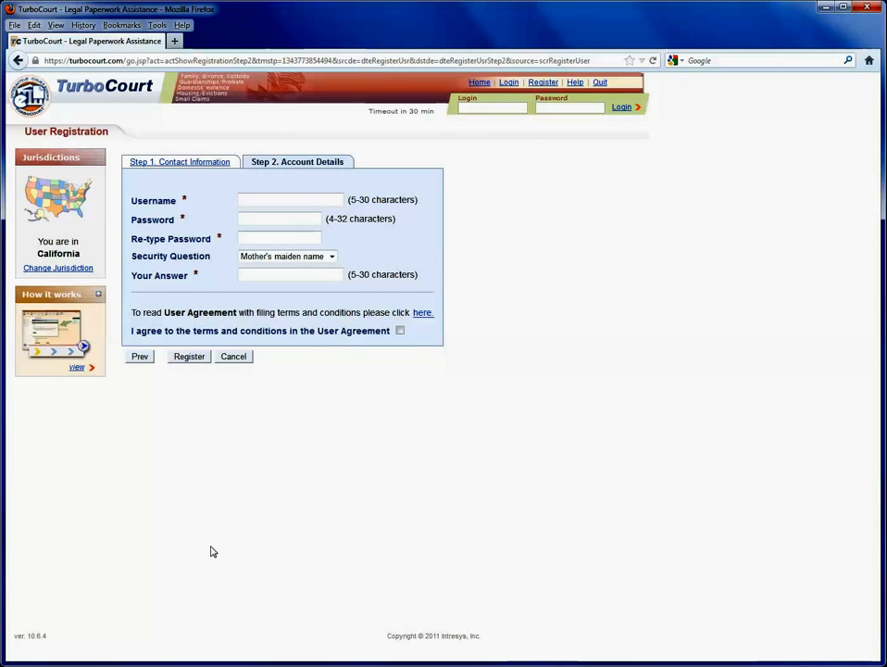
{"action": "mouse_move", "coordinate": [189, 302]}
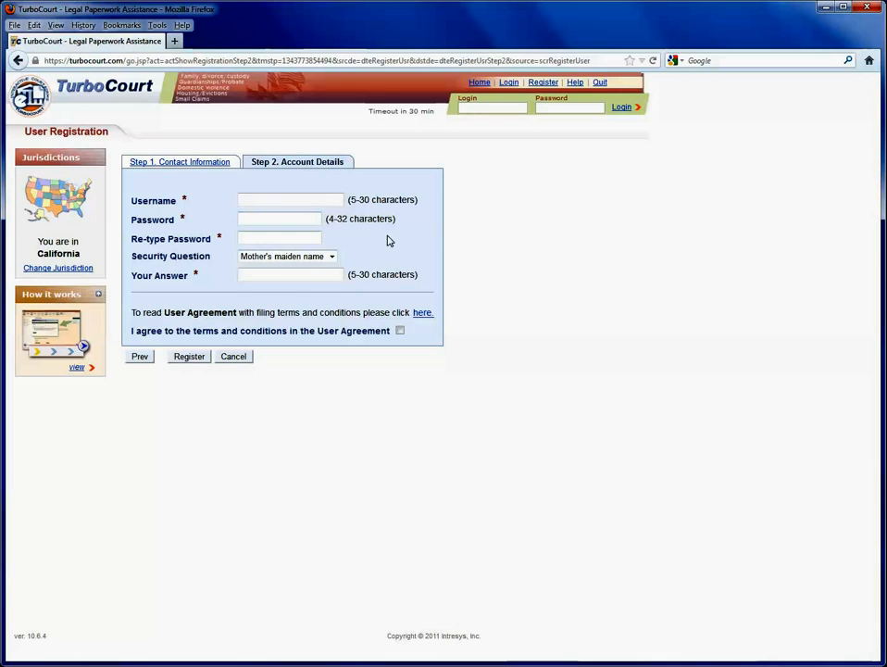
{"action": "mouse_move", "coordinate": [405, 226]}
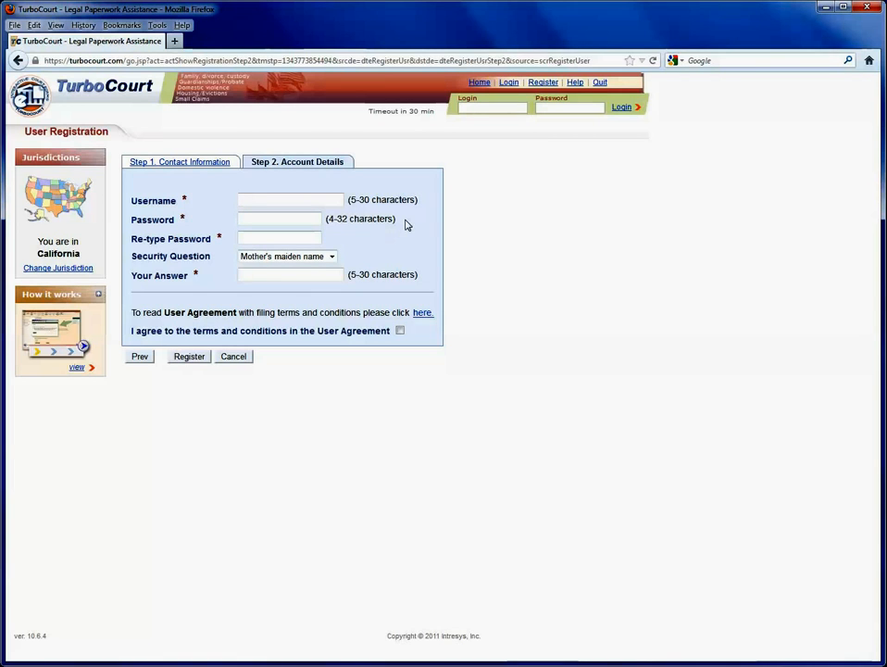
{"action": "left_click", "coordinate": [289, 200]}
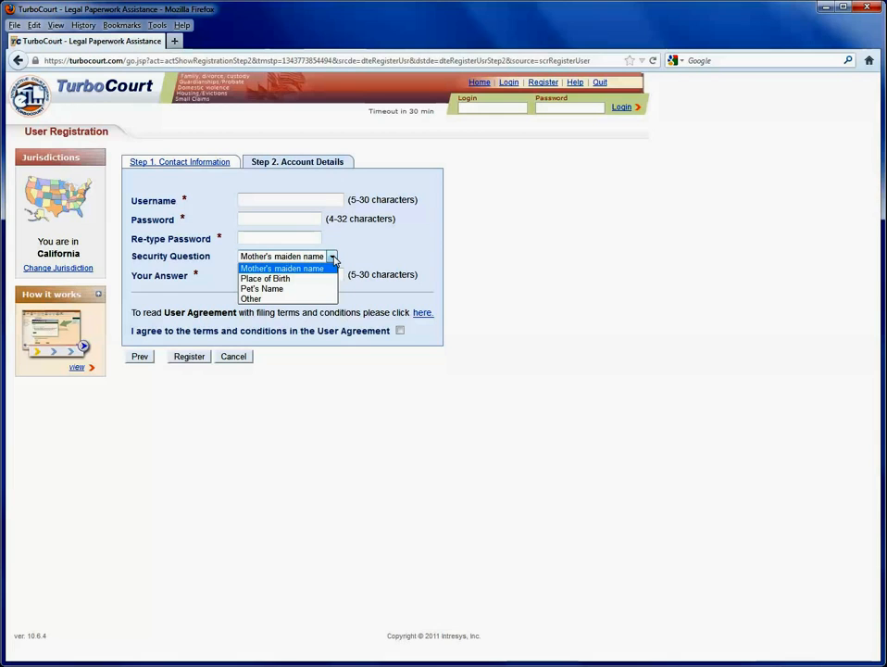
{"action": "left_click", "coordinate": [281, 266]}
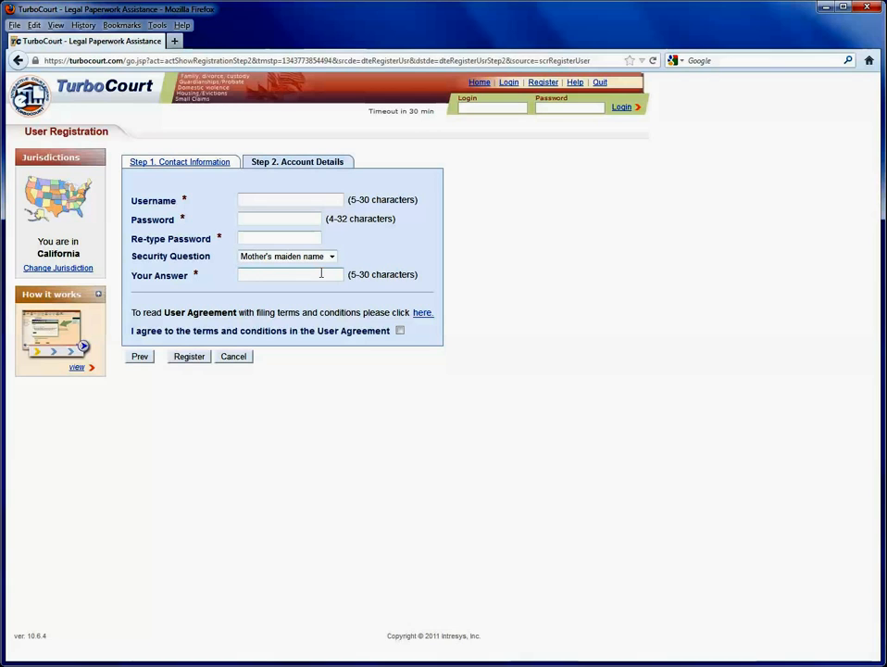
{"action": "left_click", "coordinate": [289, 274]}
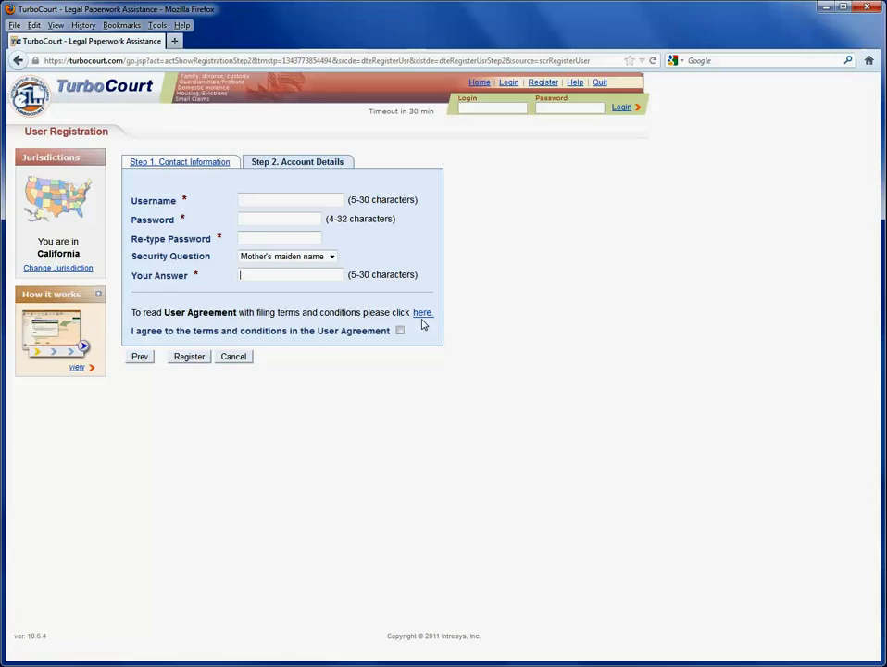
- Read and close the User Agreement, then tick the 'I agree' checkbox
{"action": "left_click", "coordinate": [422, 311]}
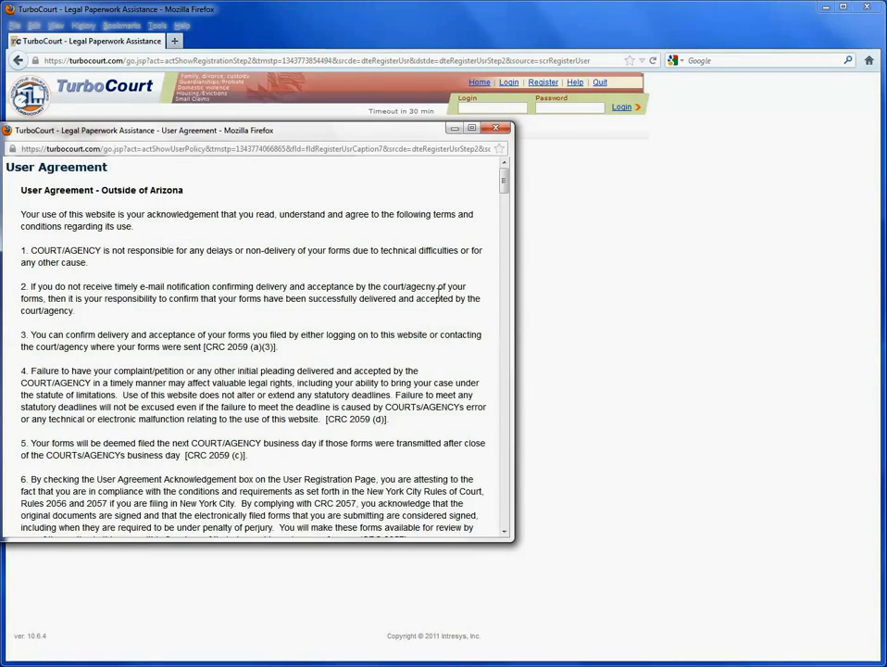
{"action": "scroll", "scroll_direction": "down", "scroll_amount": 3}
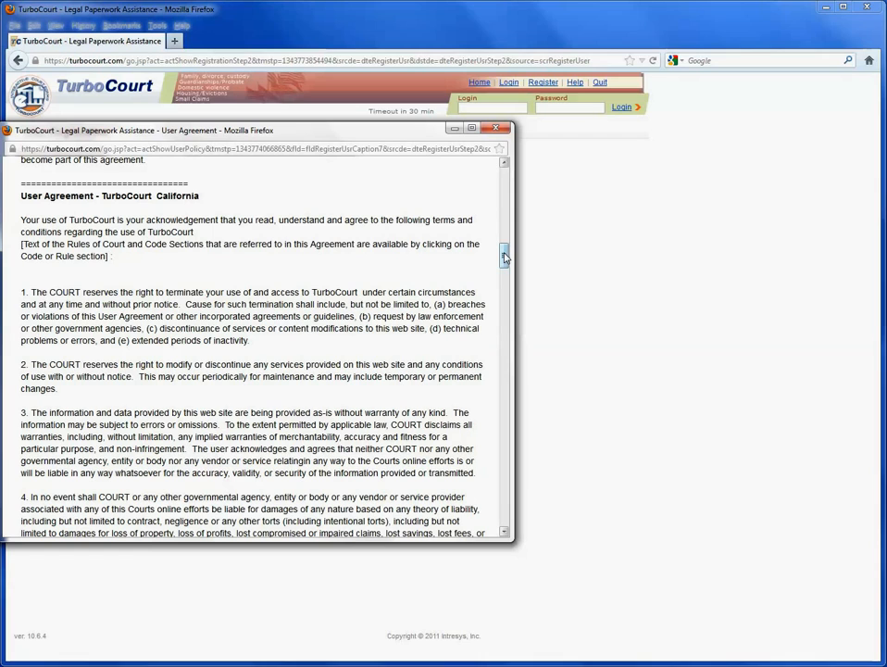
{"action": "left_click", "coordinate": [497, 128]}
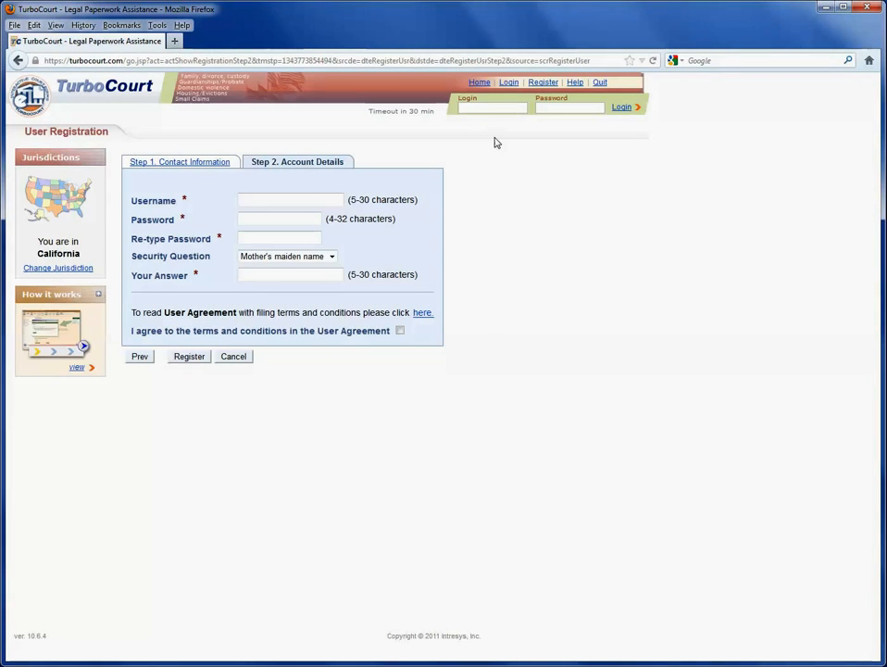
{"action": "left_click", "coordinate": [400, 329]}
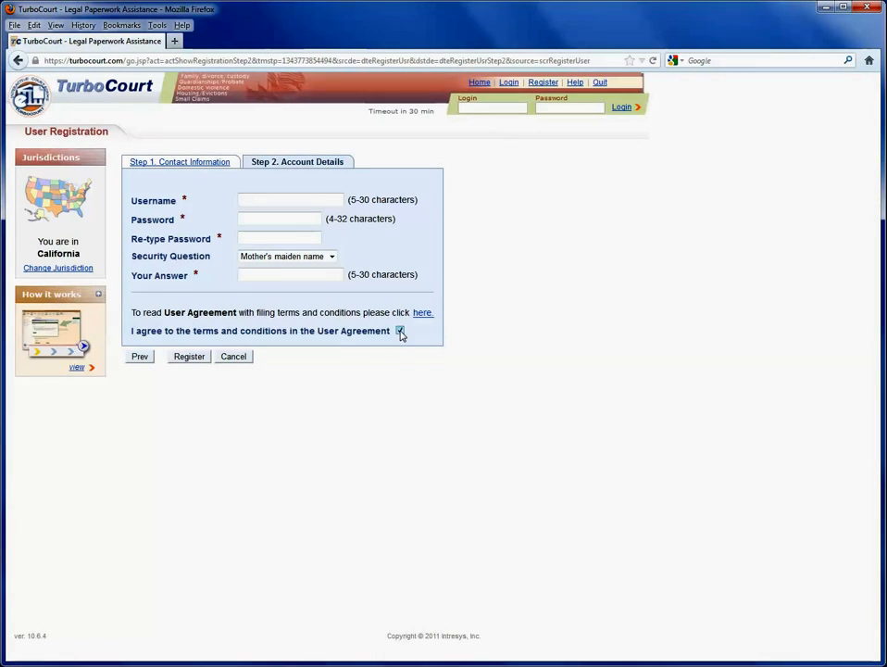
{"action": "left_click", "coordinate": [400, 330]}
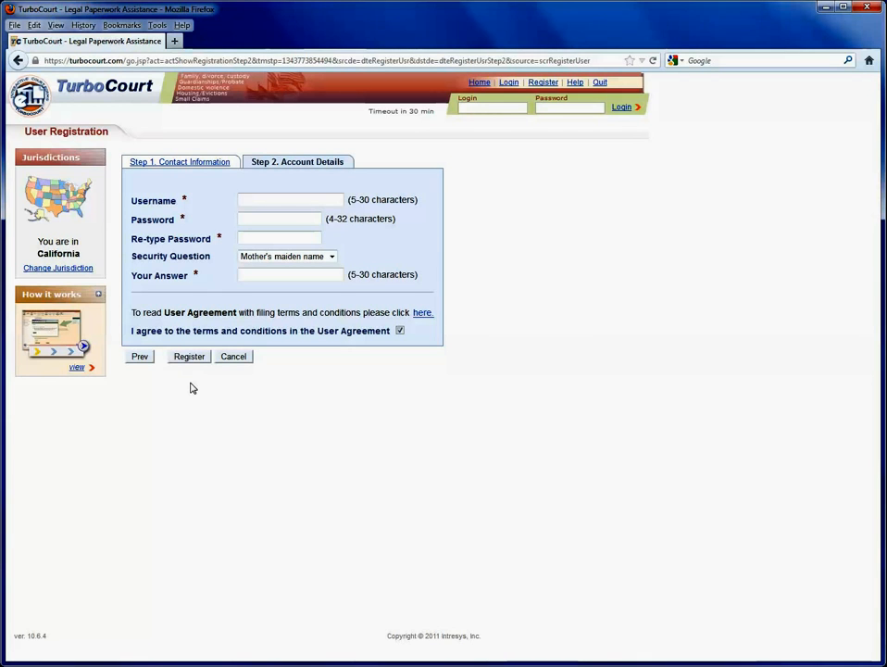
{"action": "mouse_move", "coordinate": [156, 377]}
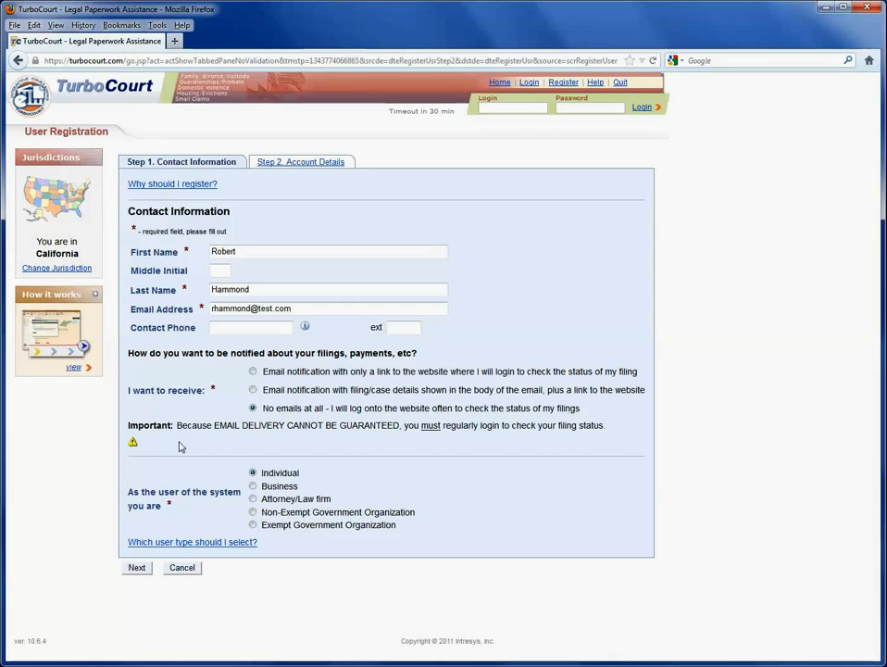
- Try Business as user type, go back, set Attorney/Law firm and continue
{"action": "left_click", "coordinate": [252, 485]}
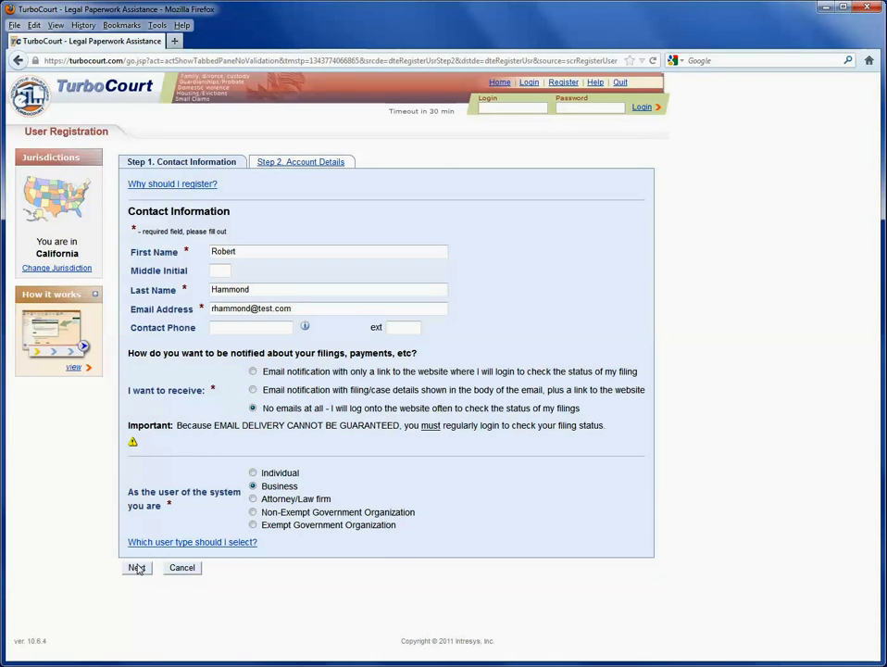
{"action": "left_click", "coordinate": [137, 566]}
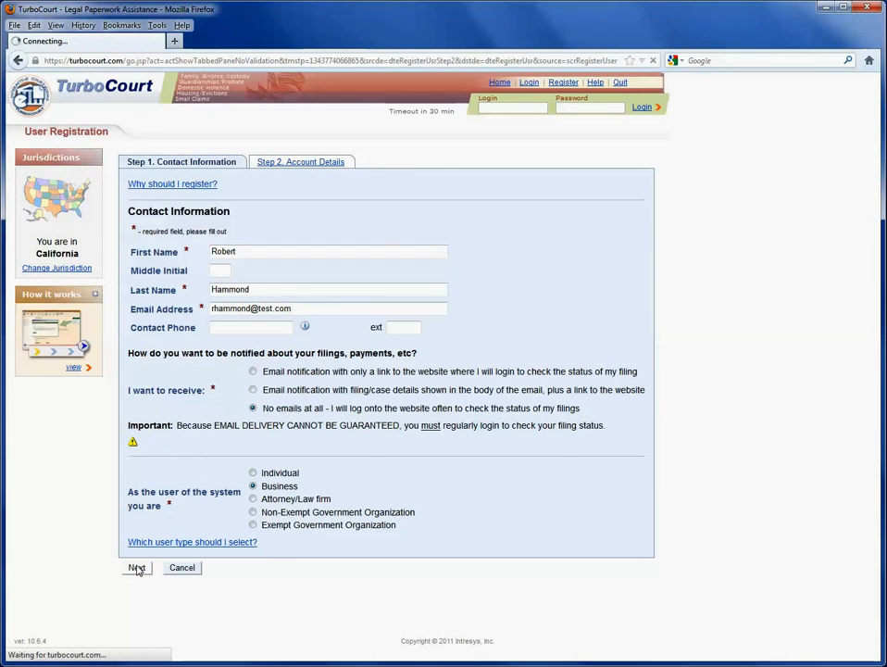
{"action": "left_click", "coordinate": [137, 566]}
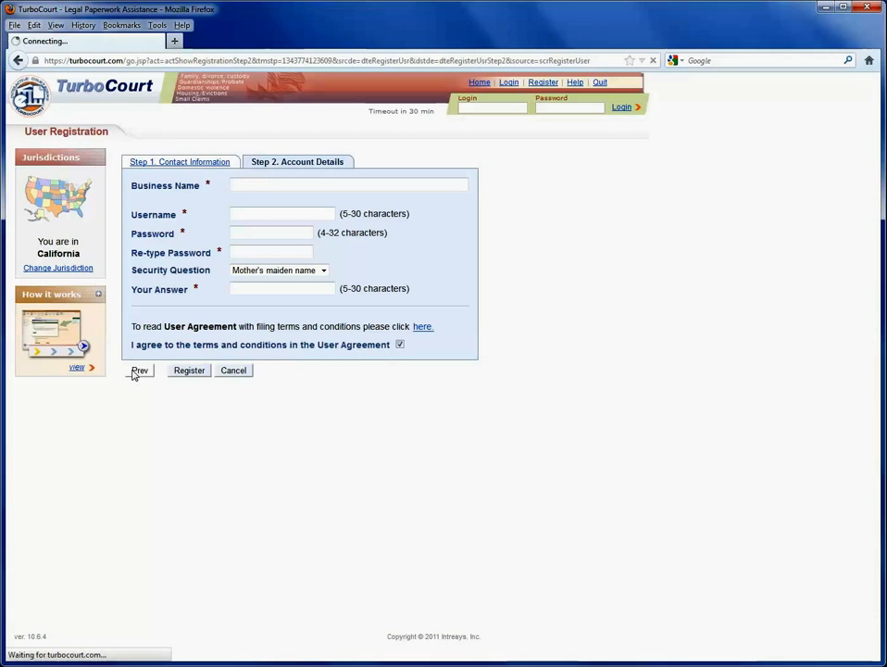
{"action": "left_click", "coordinate": [139, 370]}
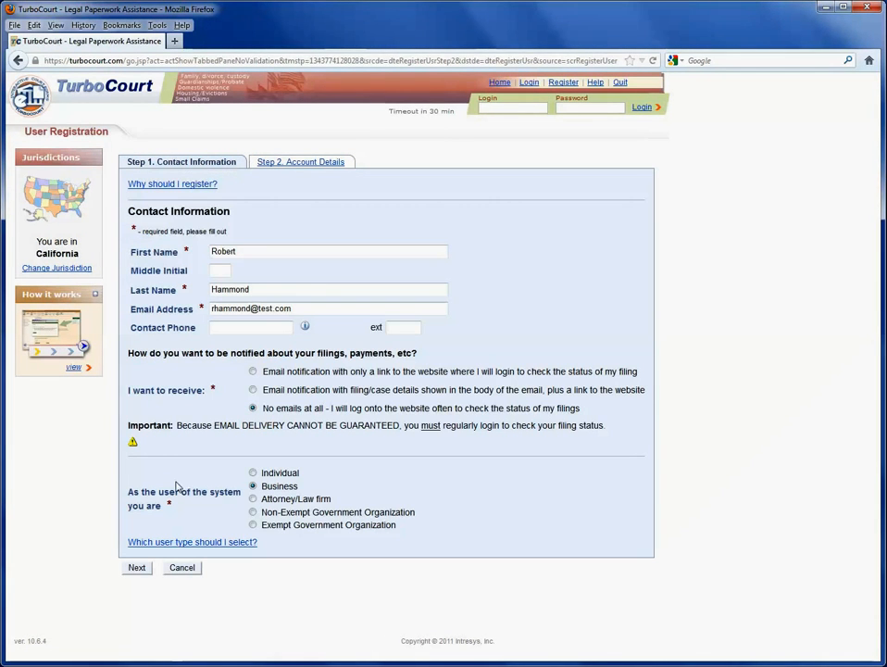
{"action": "left_click", "coordinate": [252, 498]}
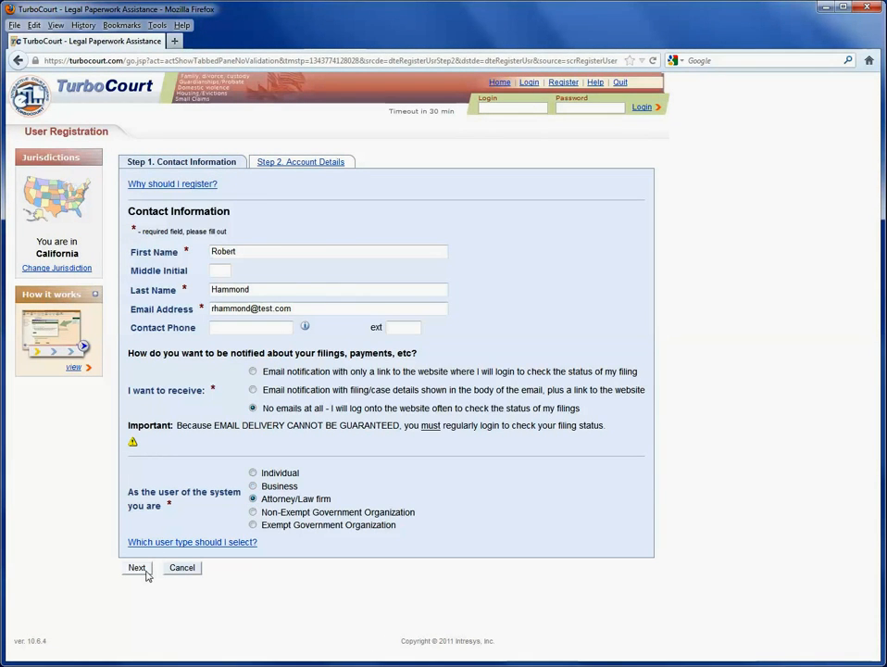
{"action": "left_click", "coordinate": [137, 567]}
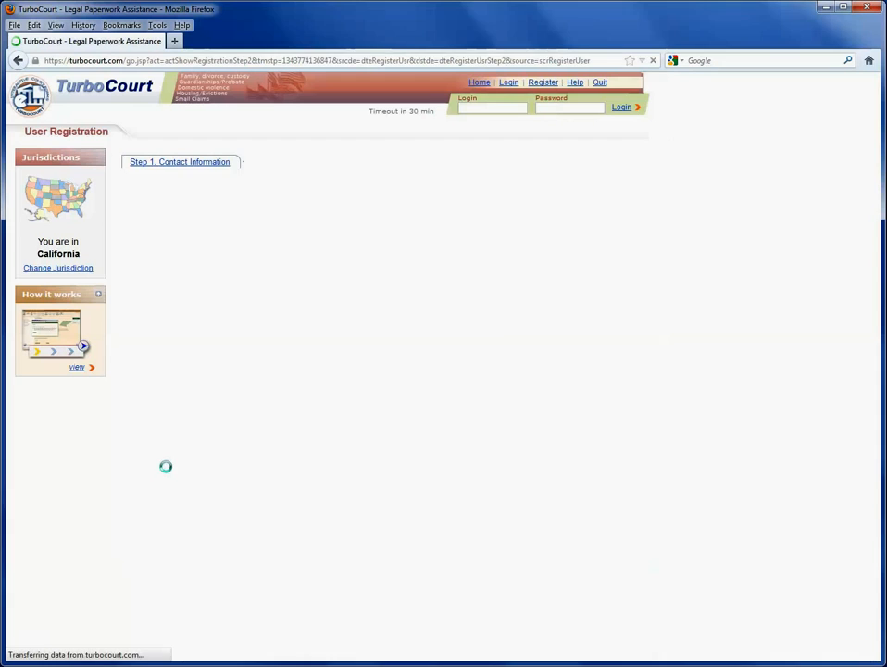